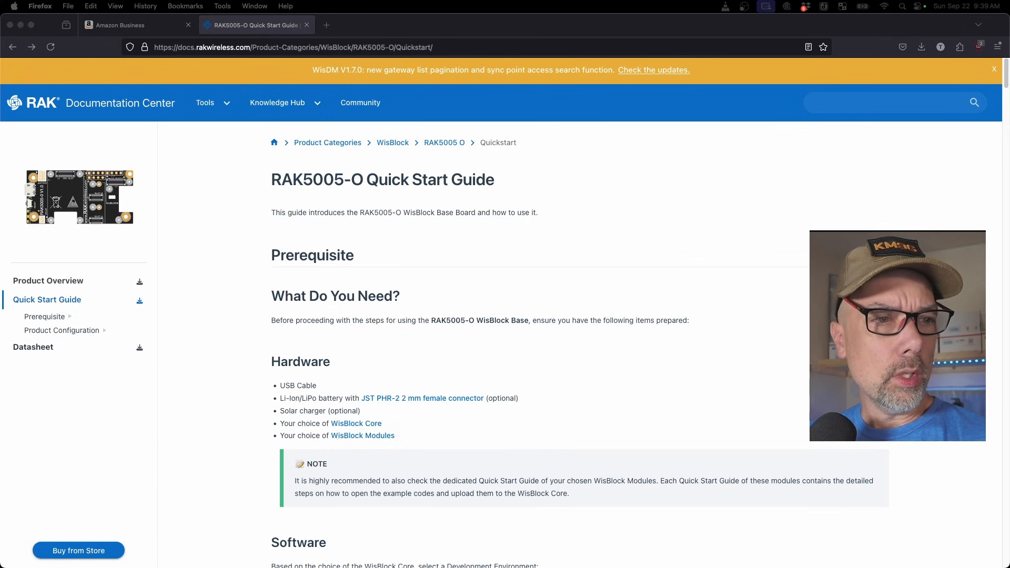
- Jump to the guide's Prerequisite section, then bring up the RAK4631 nRF52840 core module with its image enlarged
left_click(44, 316)
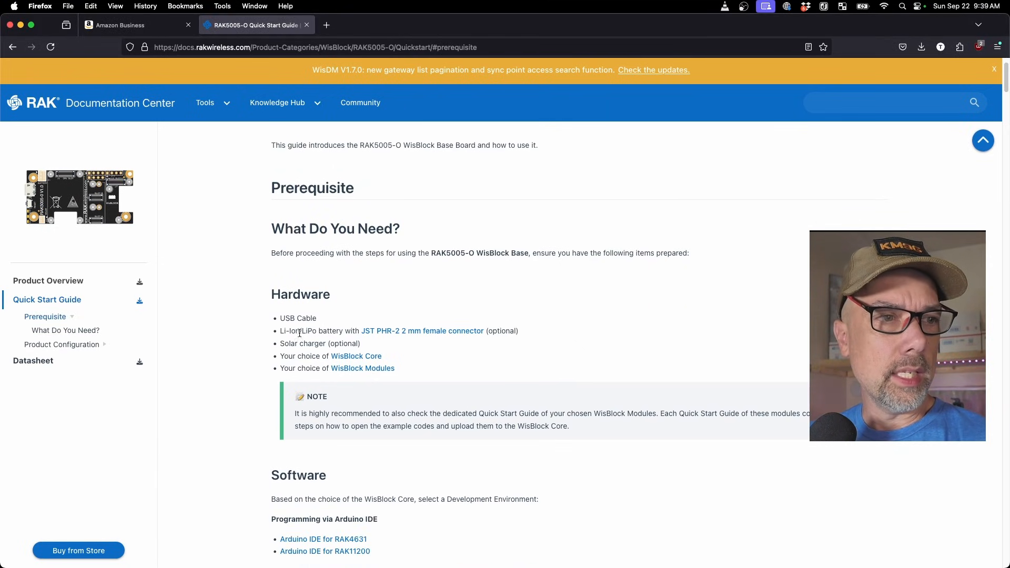
mouse_move(364, 336)
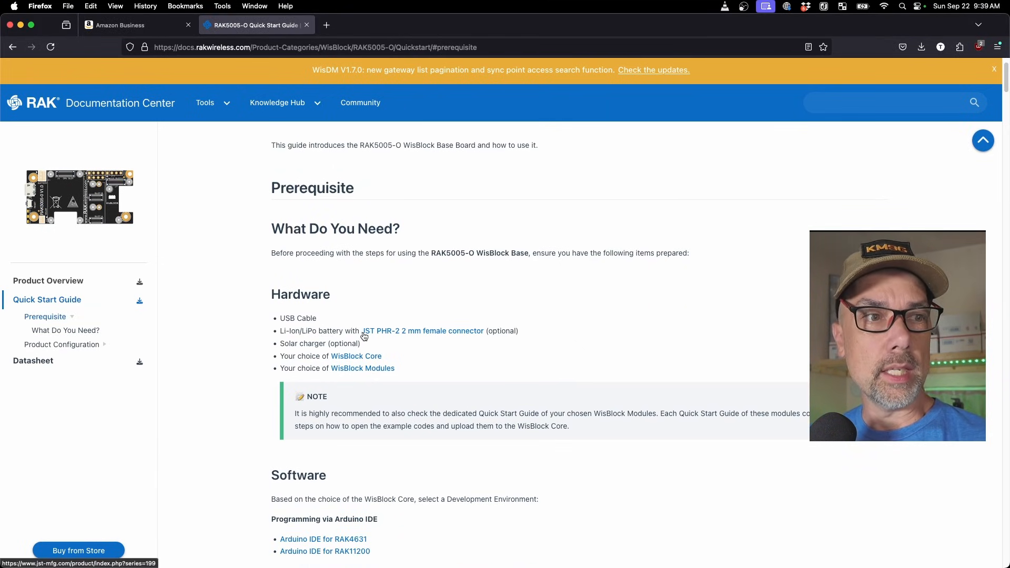
mouse_move(396, 338)
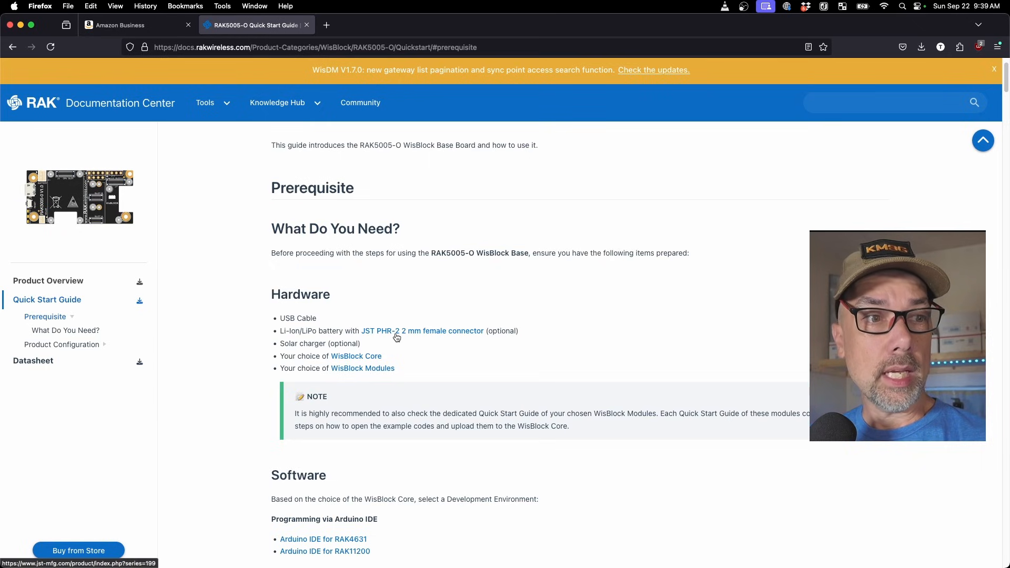
scroll("down", 3)
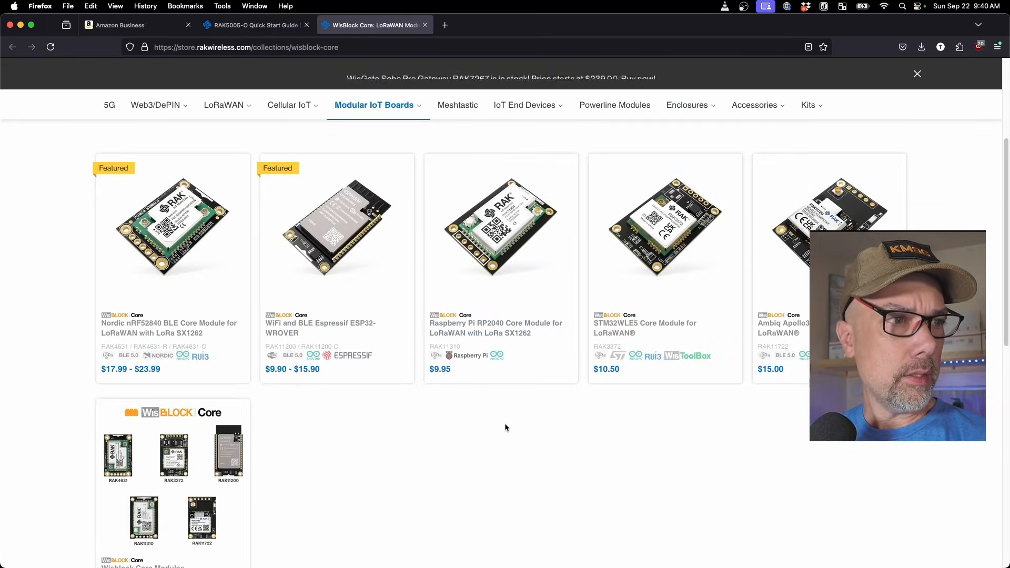
left_click(173, 228)
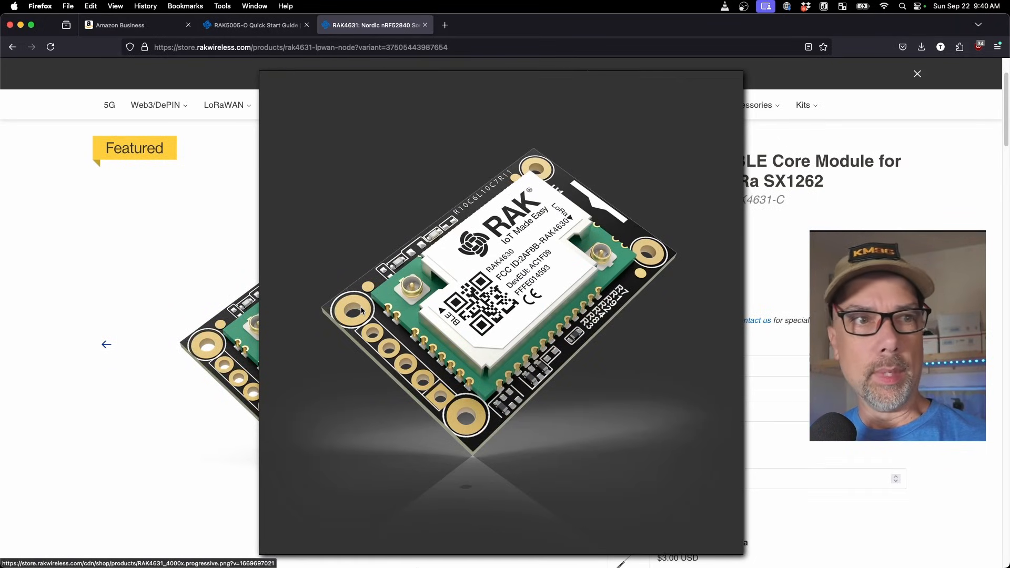
left_click(917, 73)
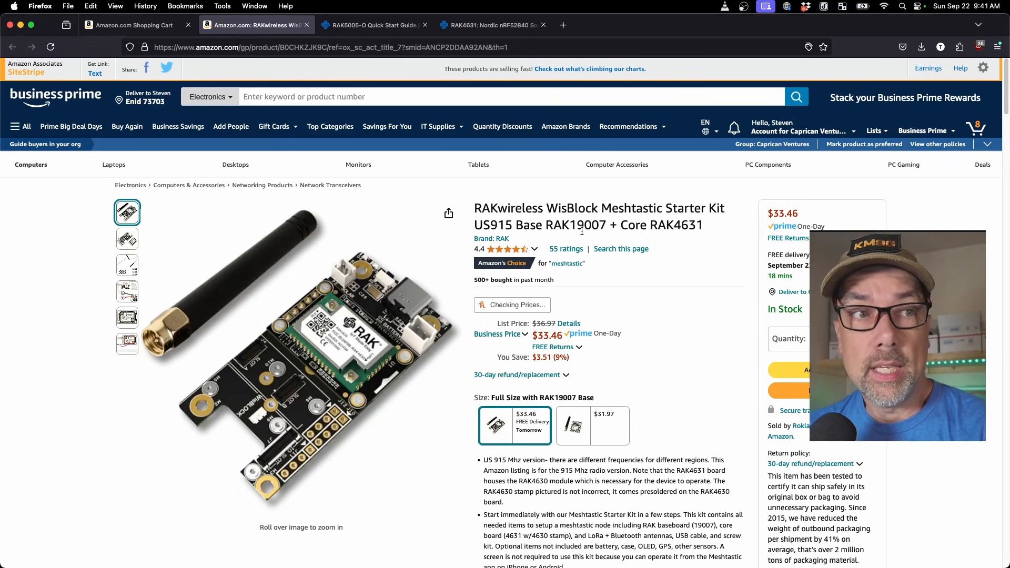
mouse_move(329, 335)
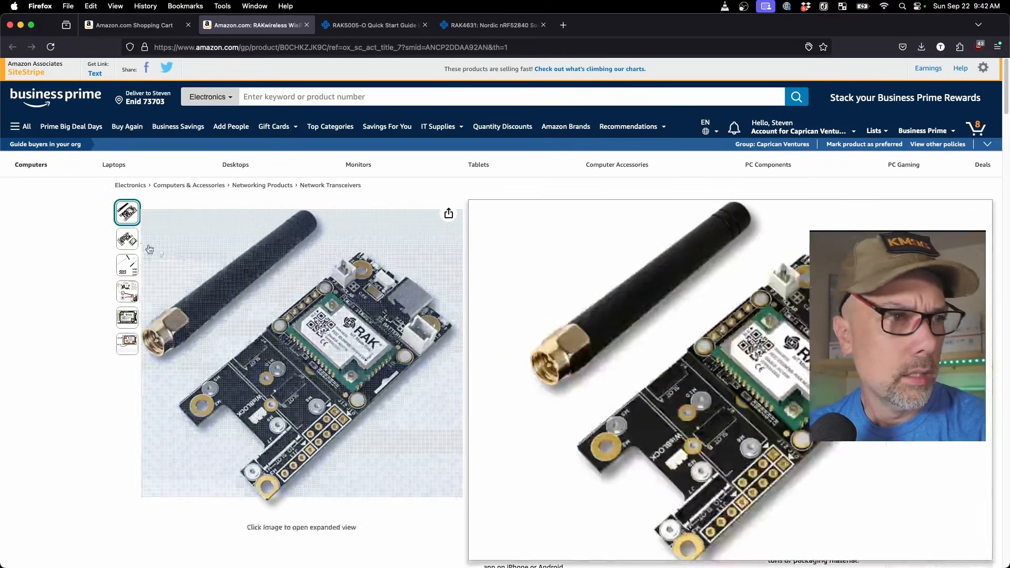
- View the starter kit's antennas-and-screws photo and the battery polarity warning photo
left_click(126, 265)
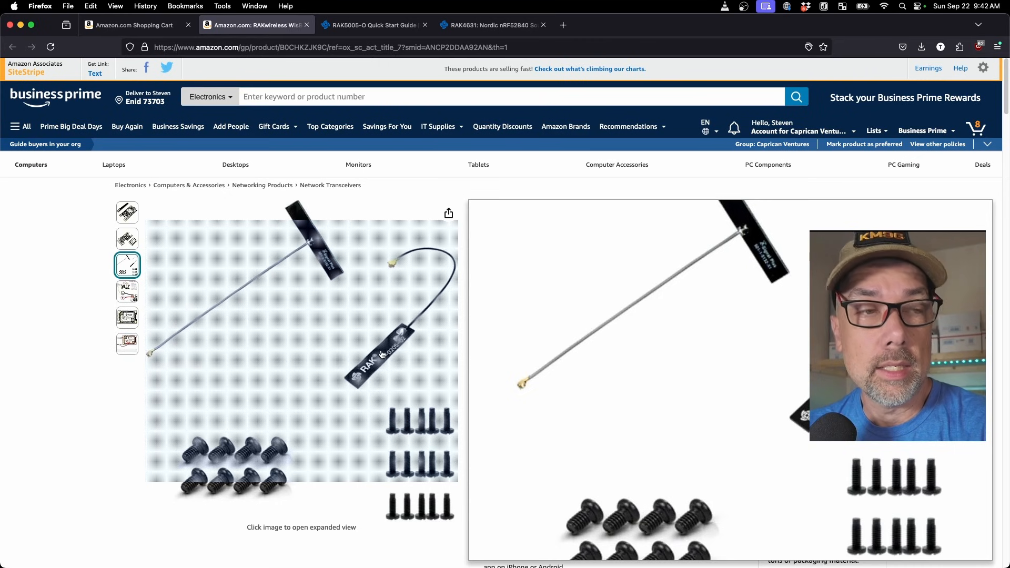
left_click(127, 291)
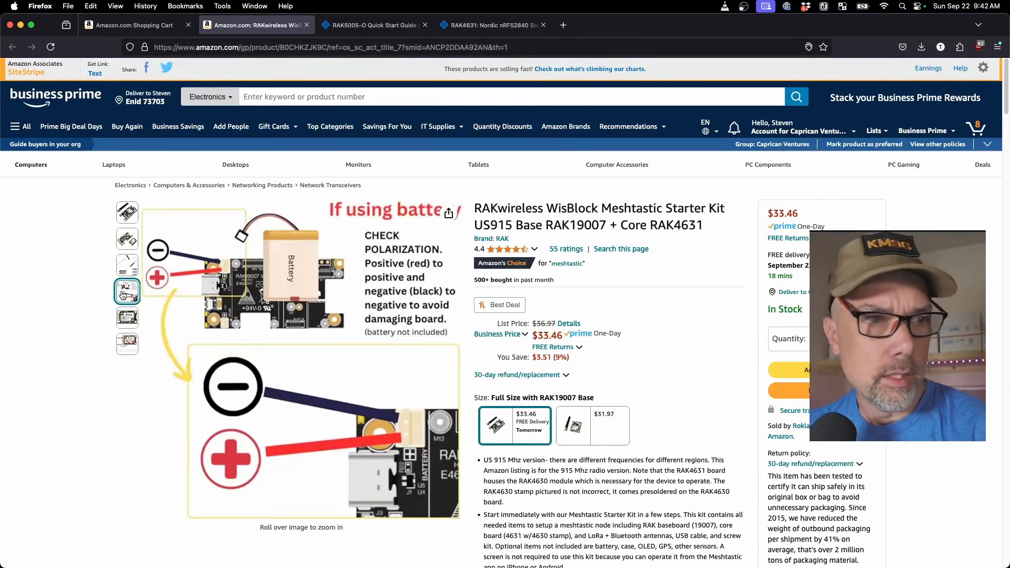
mouse_move(218, 270)
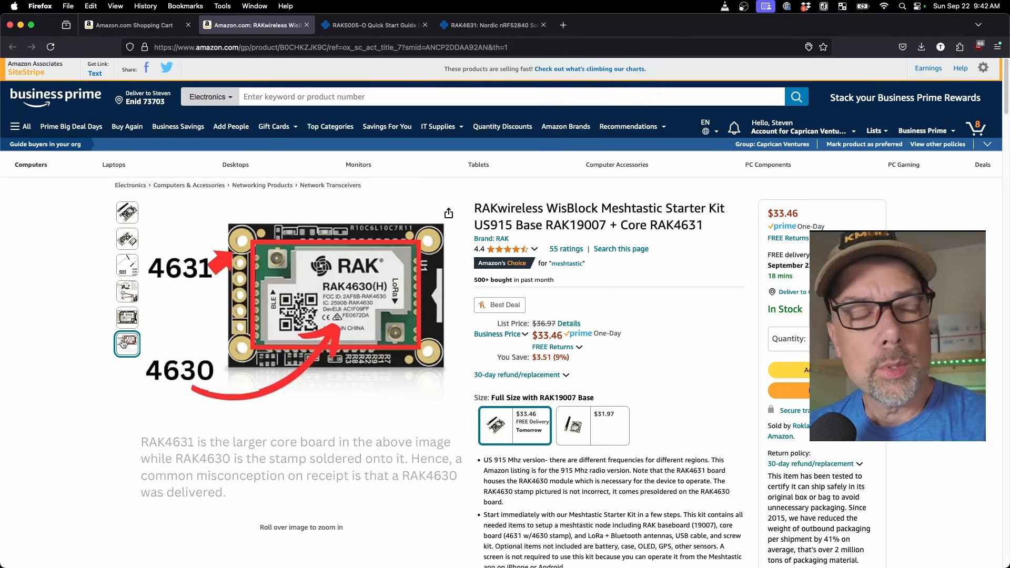
mouse_move(331, 307)
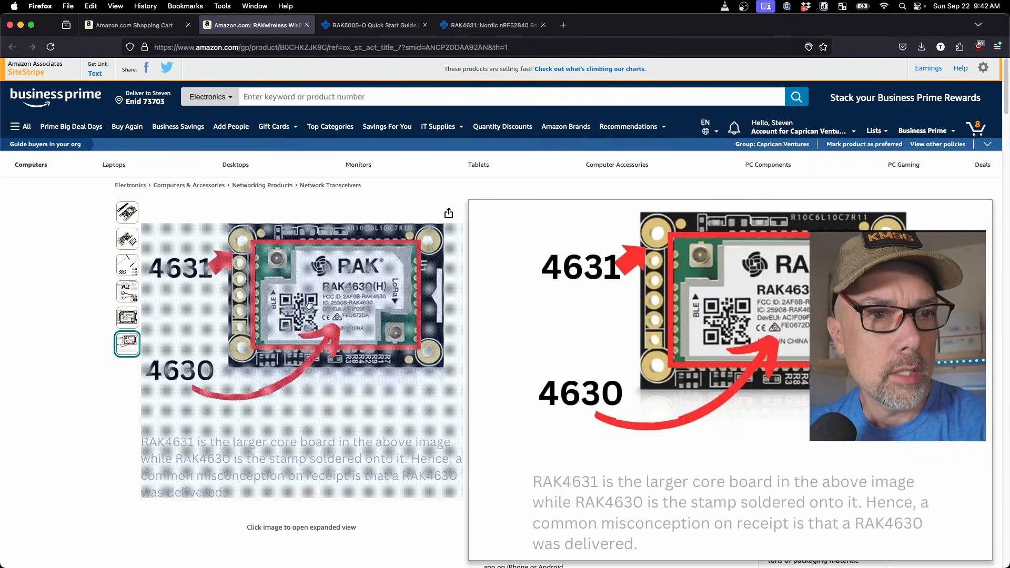
mouse_move(360, 244)
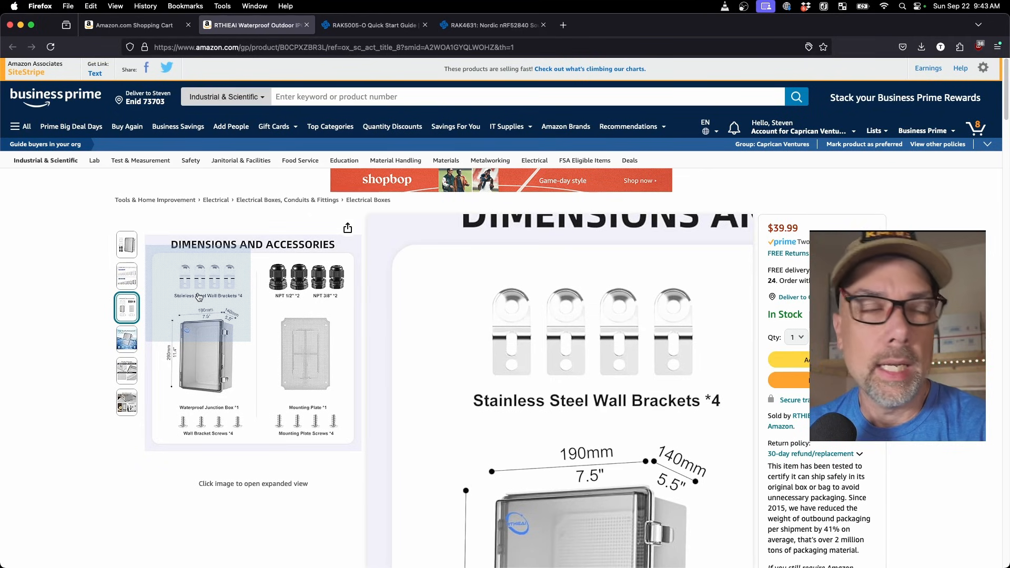
- View the IP67 junction box's product details and dimensions photos
left_click(127, 370)
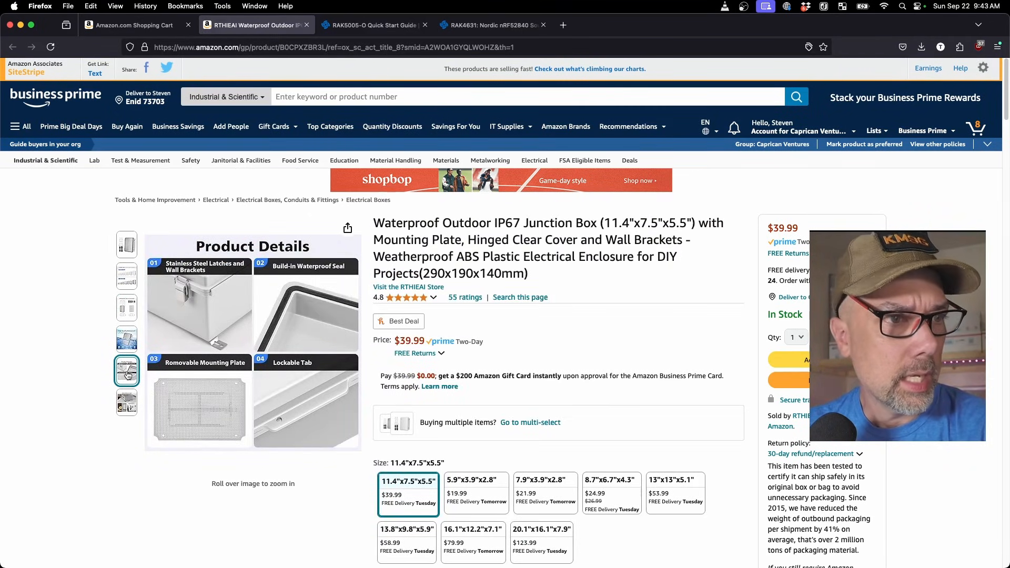
left_click(126, 401)
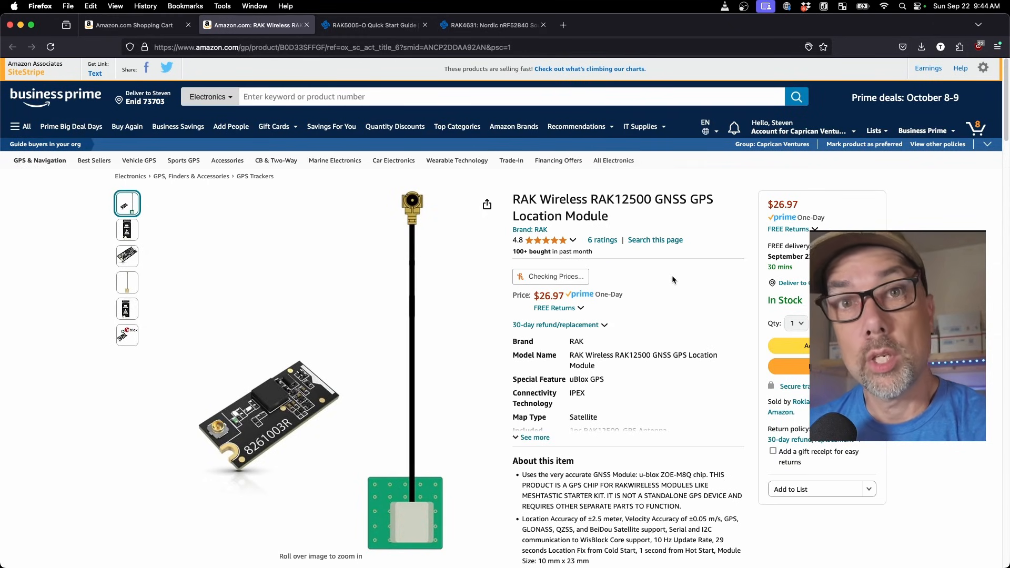
mouse_move(418, 514)
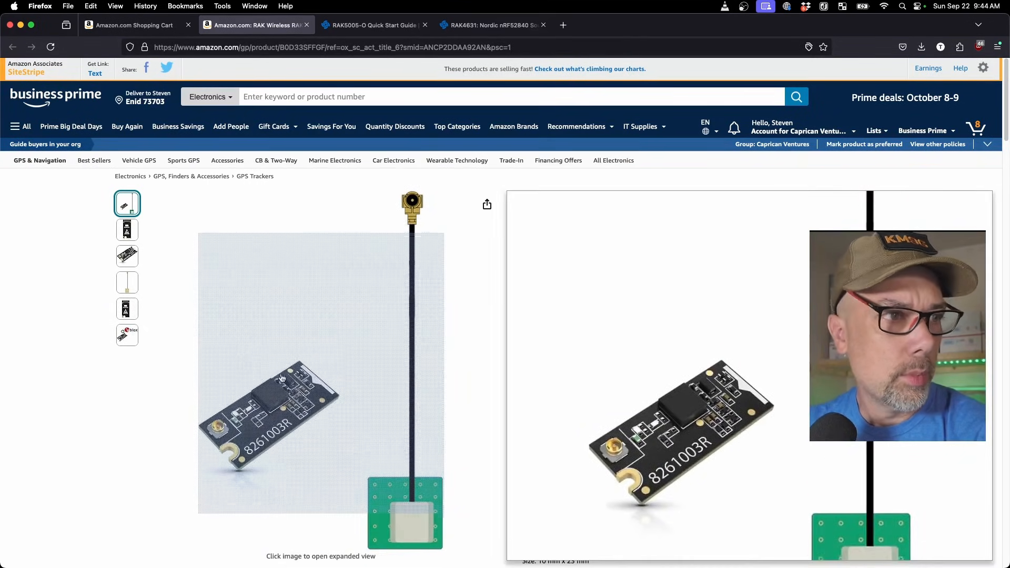
- Enlarge the RAK12500 GNSS GPS module's product photo
left_click(126, 336)
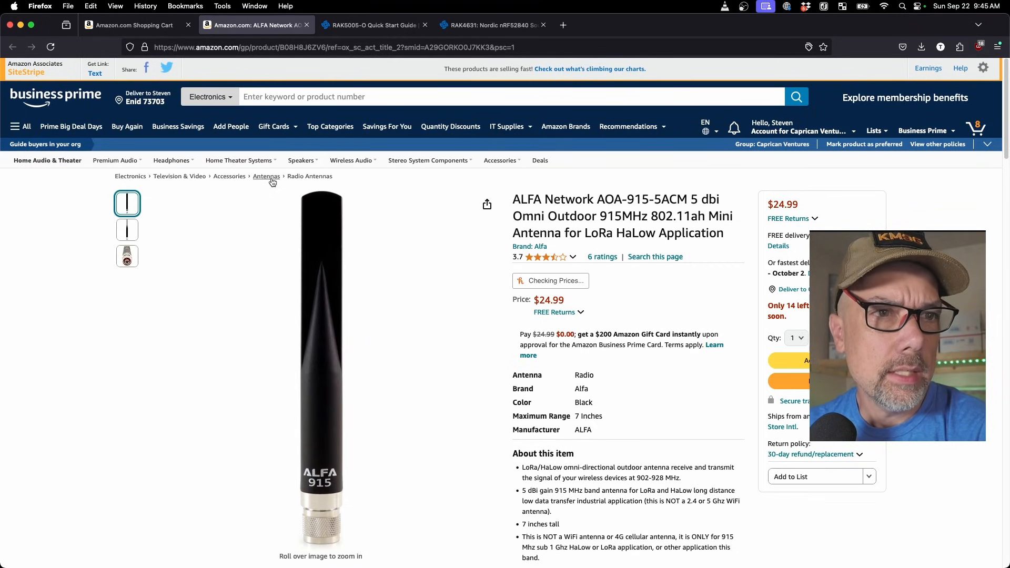
- Highlight the antenna's 7 inches size, view its N connector close-up, then bring up the pigtail cable listing
double_click(706, 200)
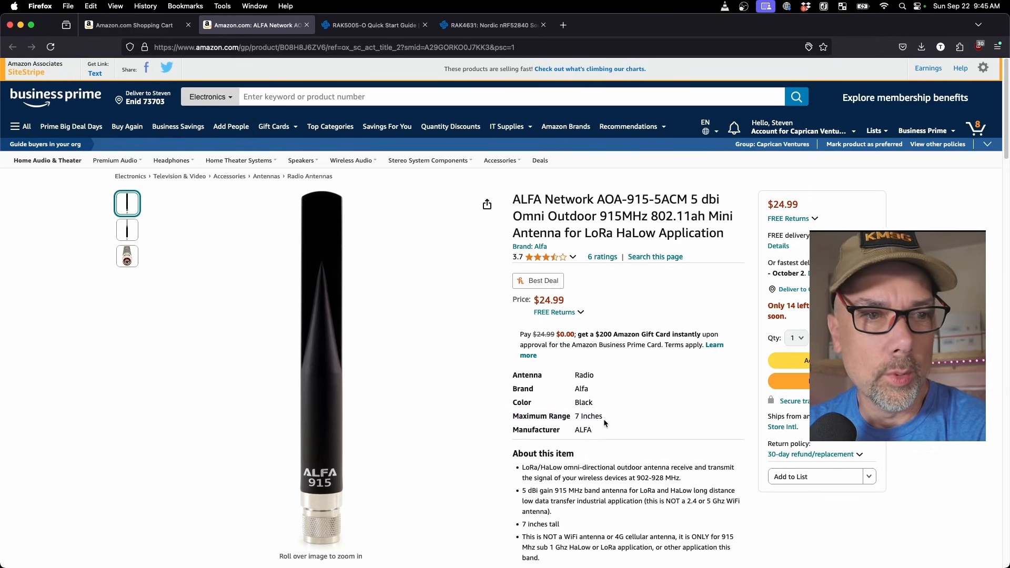
double_click(589, 415)
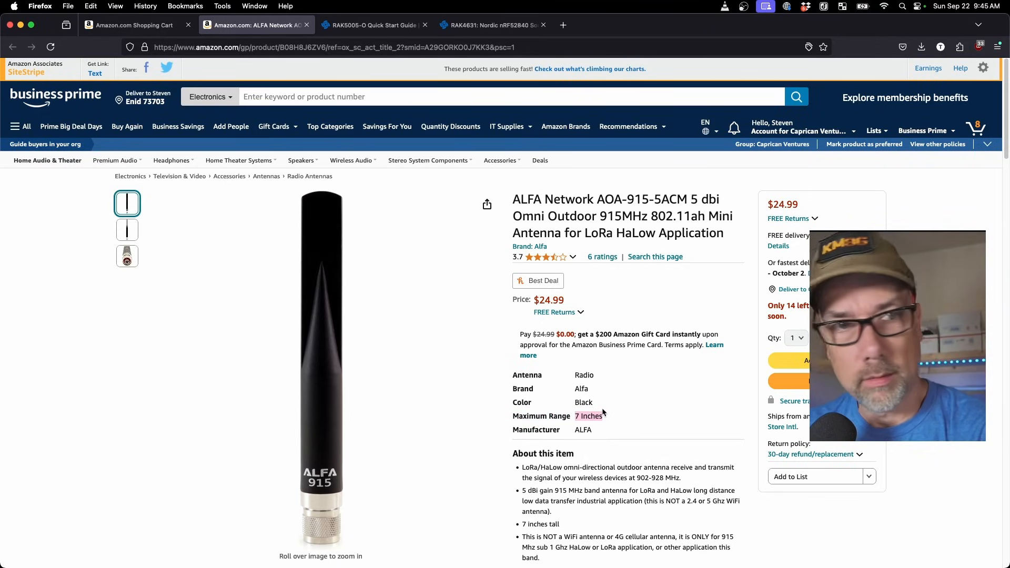
left_click(127, 256)
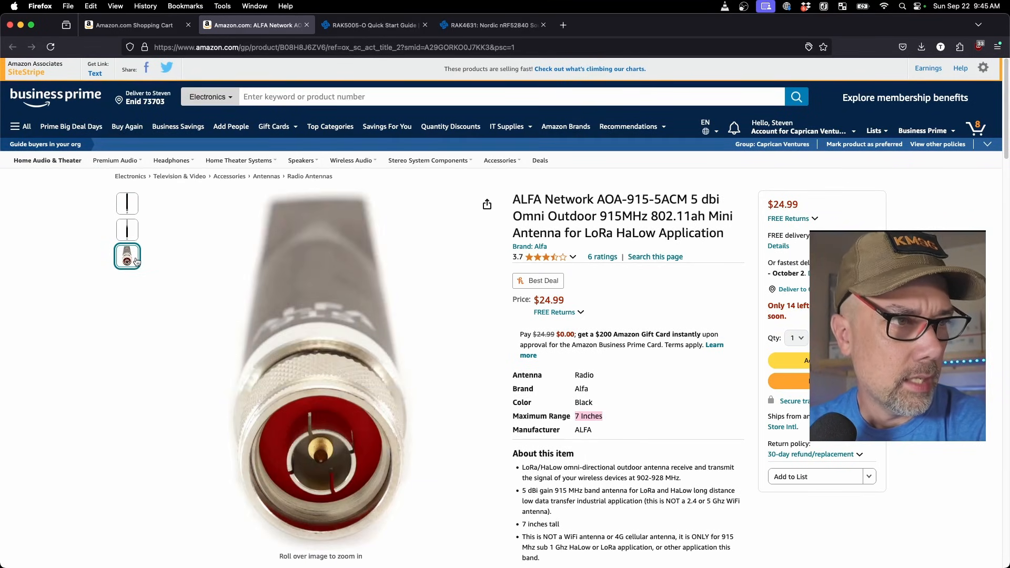
left_click(127, 204)
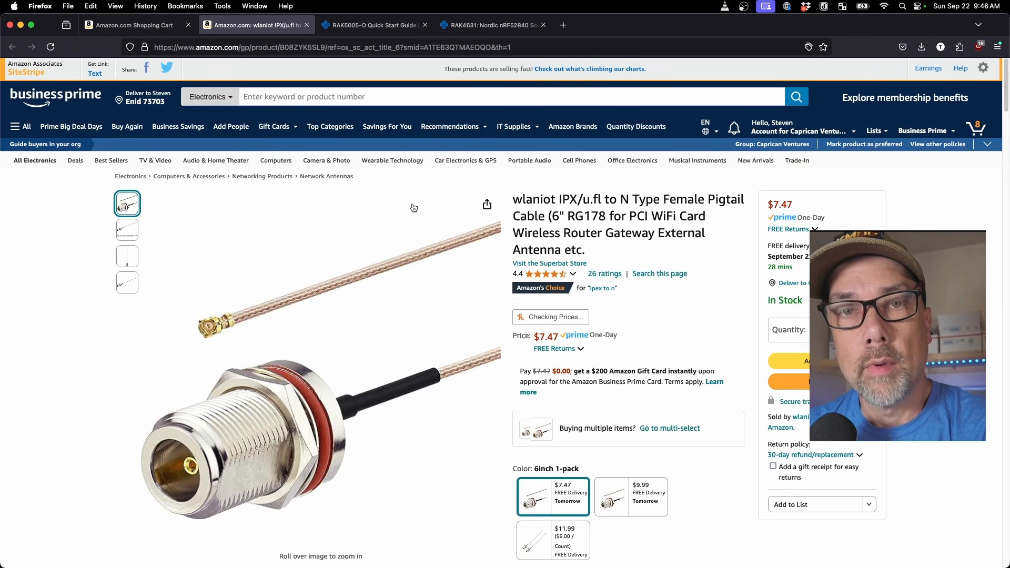
mouse_move(393, 223)
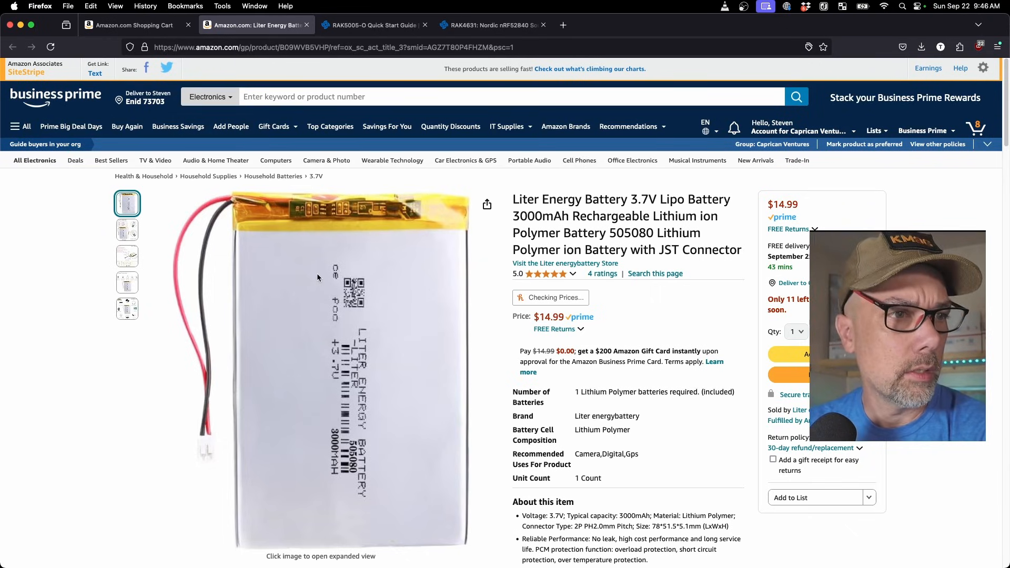
mouse_move(359, 327)
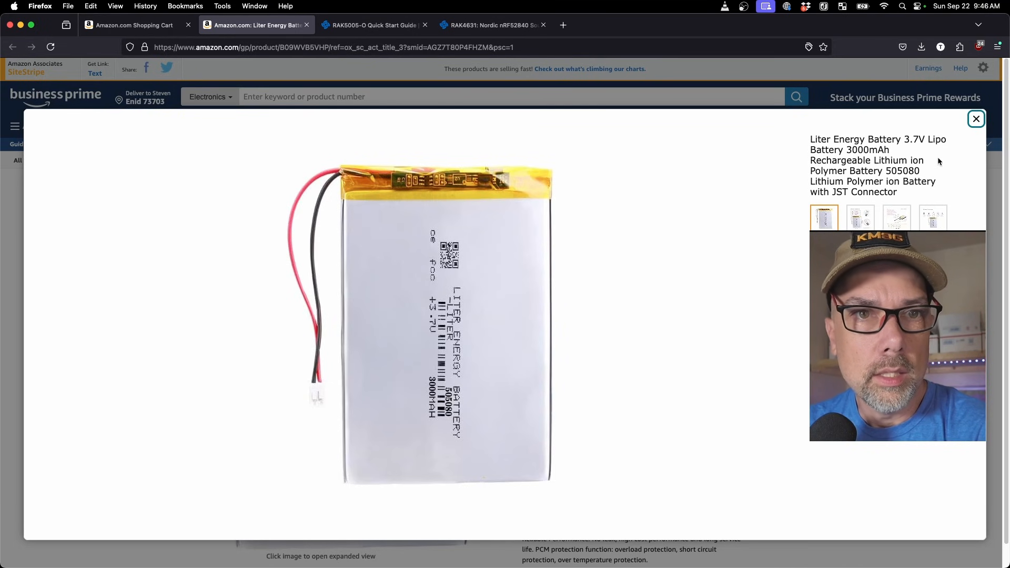
- Highlight the battery's 'Type: 2P PH2.0mm' connector, then return to the RAK5005-O quick start guide
left_click(977, 118)
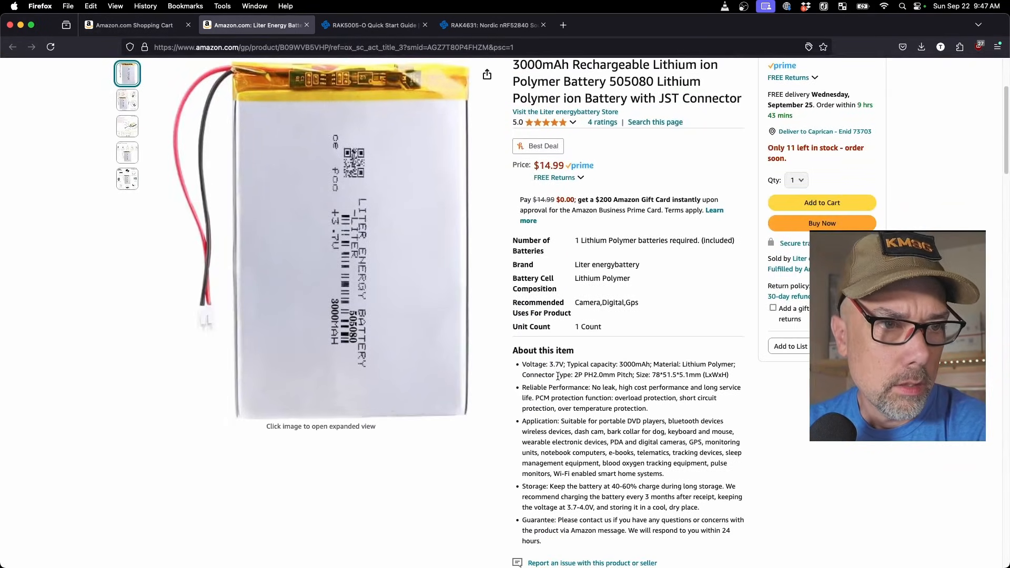
left_click_drag(555, 375, 613, 374)
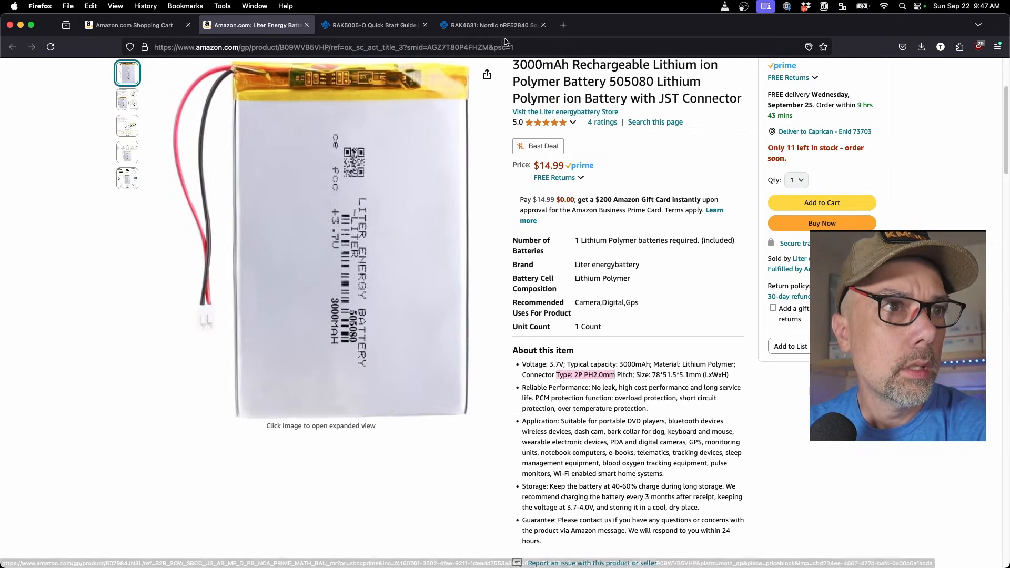
left_click(370, 26)
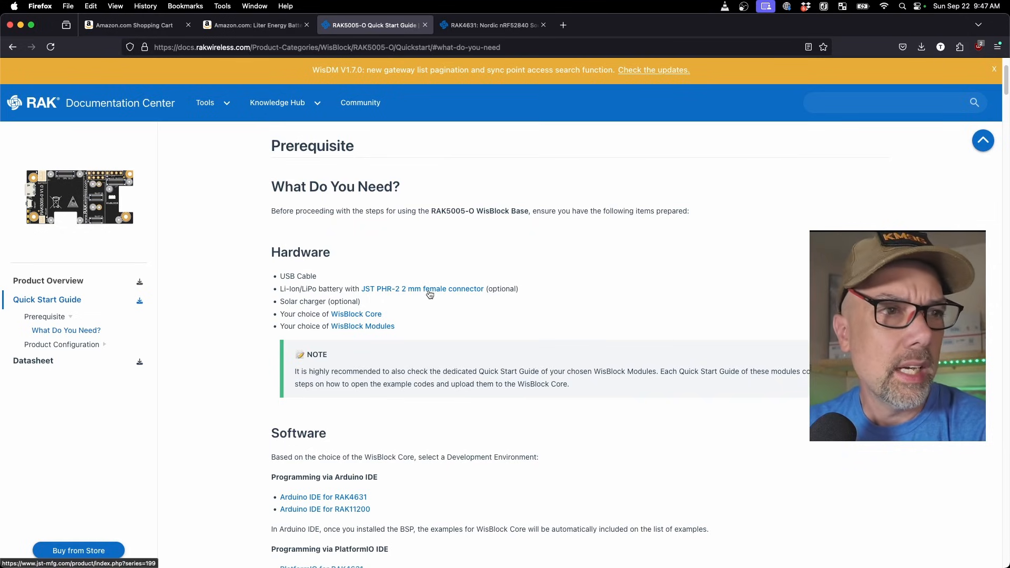
mouse_move(332, 297)
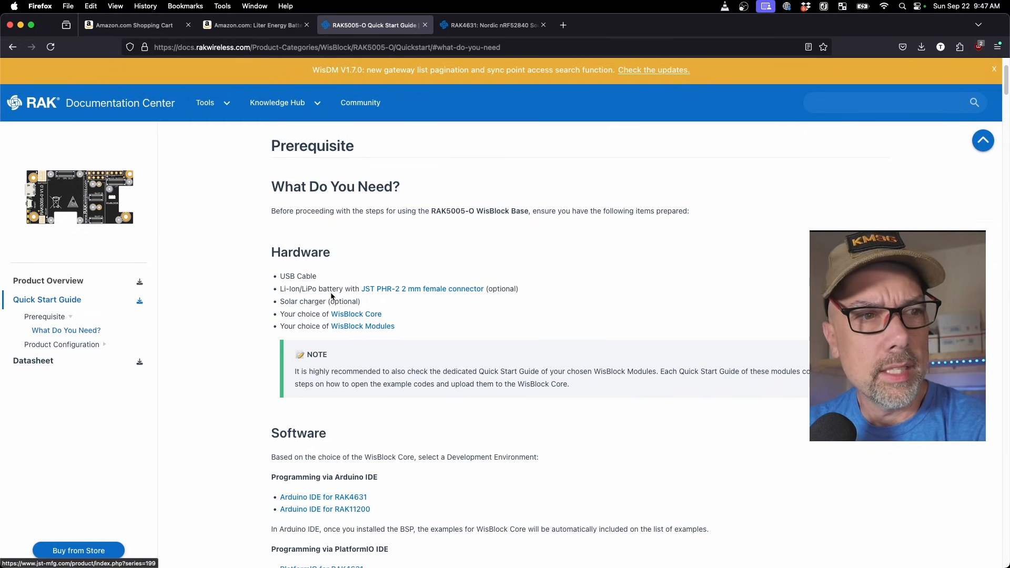
mouse_move(364, 303)
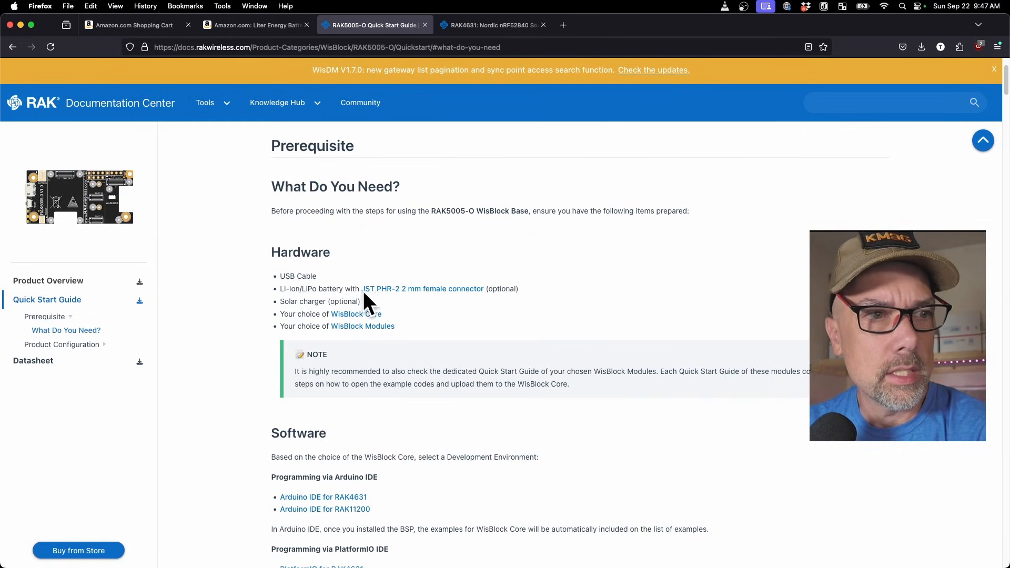
mouse_move(375, 294)
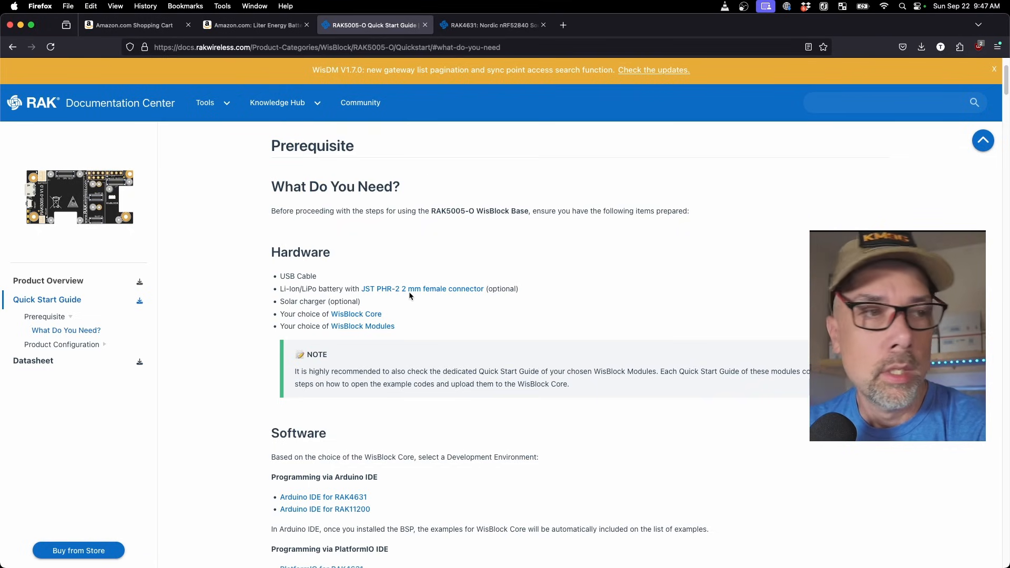
- Inspect the 2W solar panel and its coiled cable, then return to the RAK5005-O guide
left_click(255, 25)
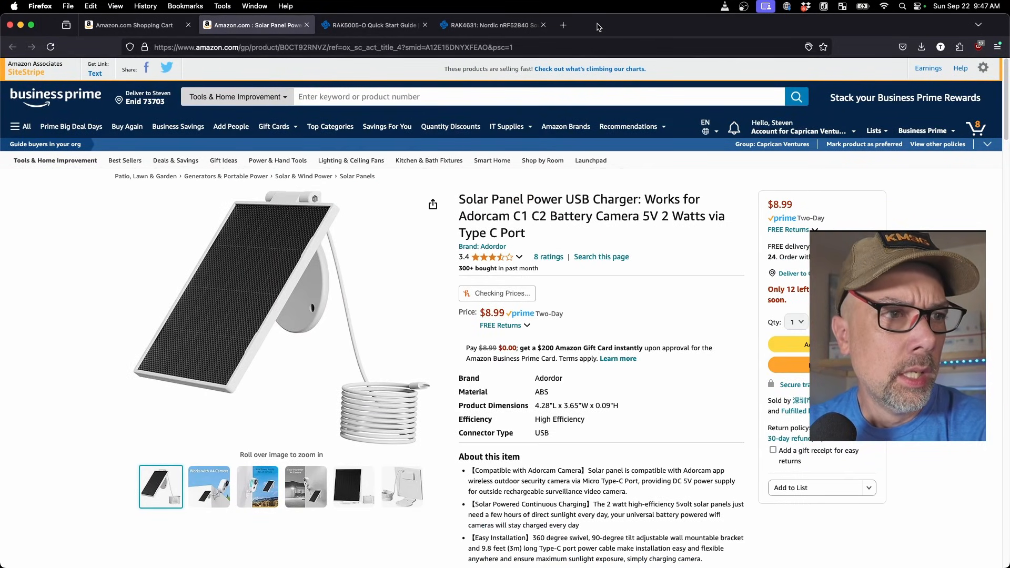
mouse_move(410, 416)
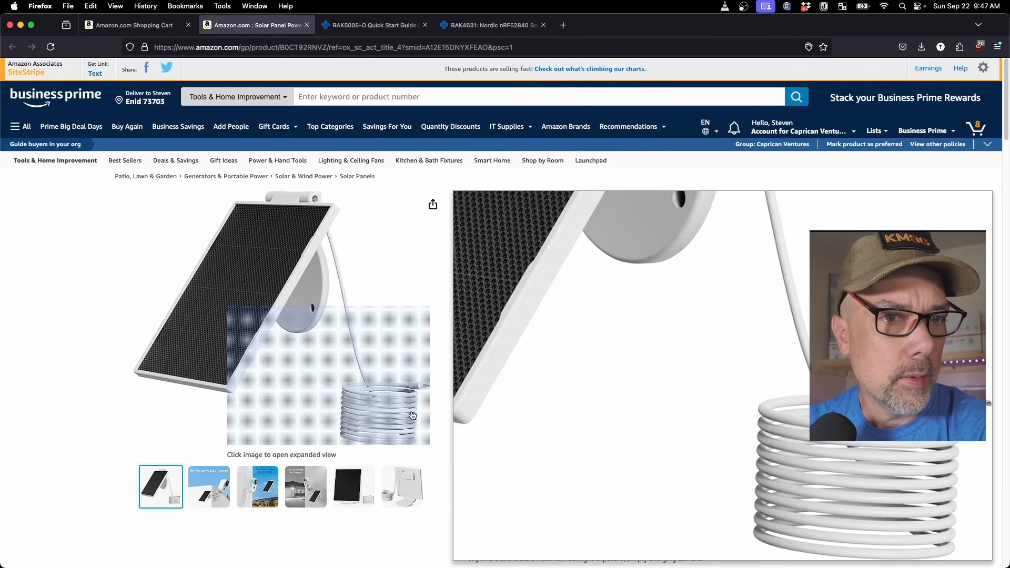
mouse_move(409, 388)
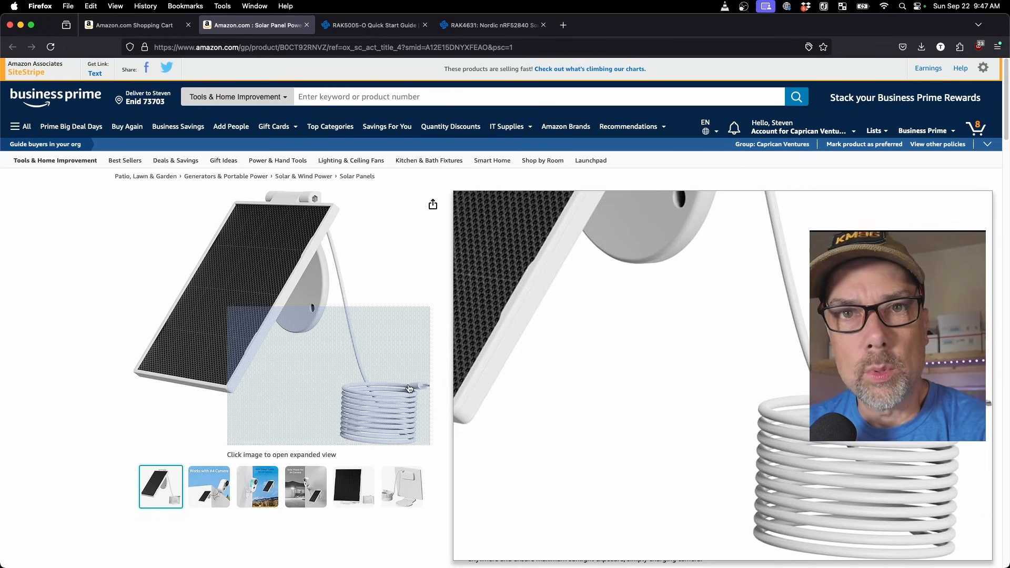
mouse_move(223, 253)
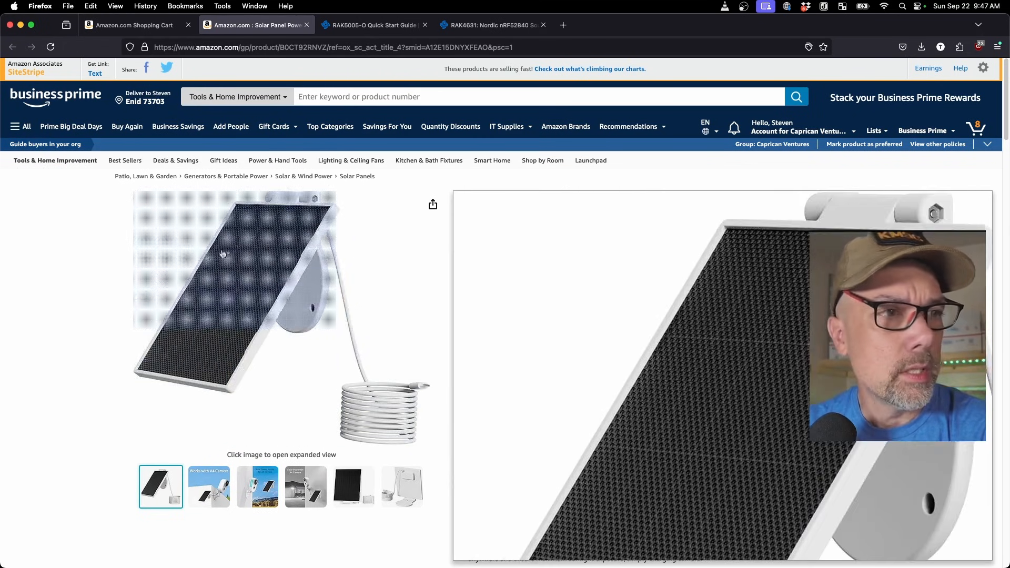
mouse_move(314, 312)
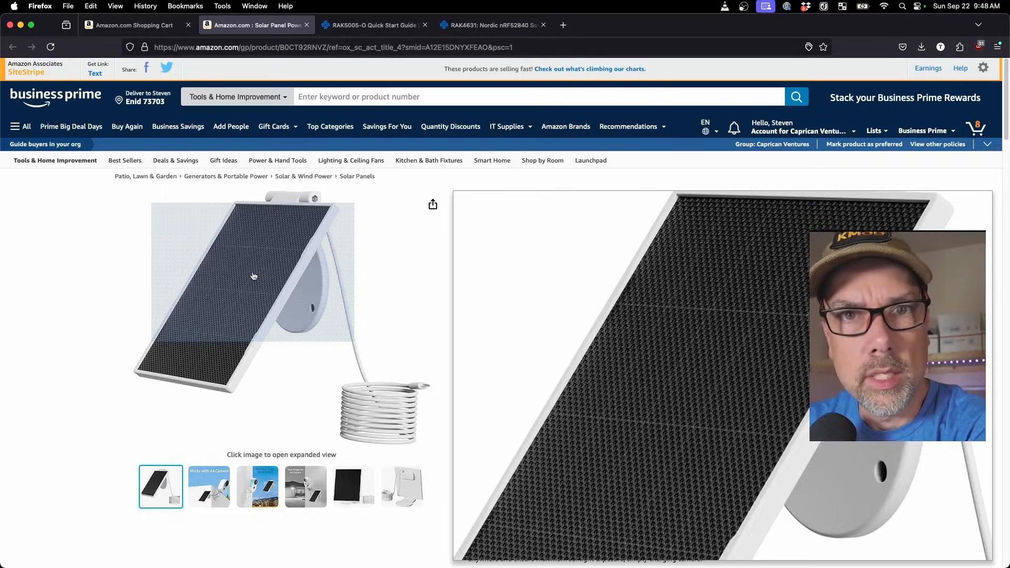
left_click(371, 26)
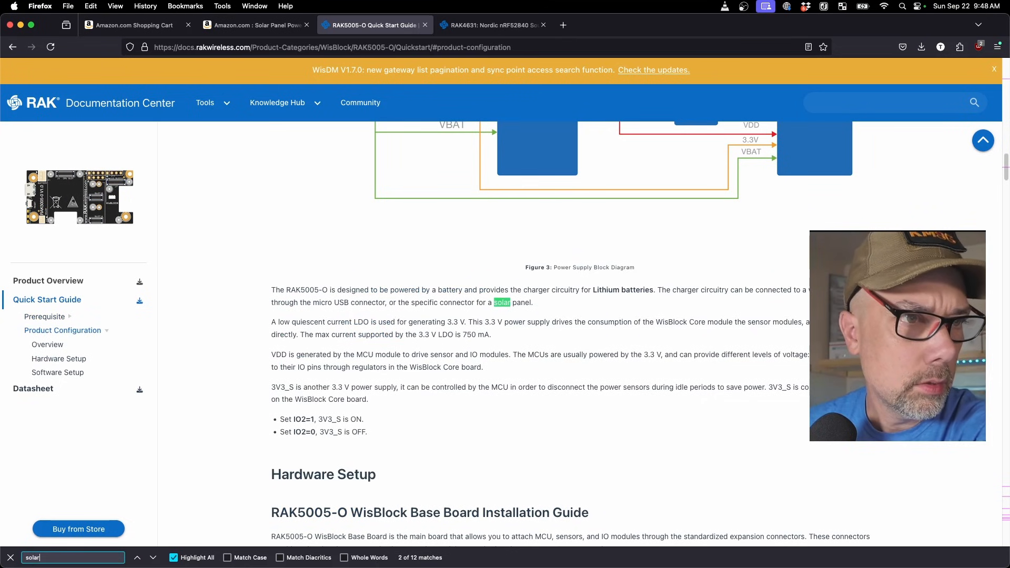
- Step through the 'solar' matches in the guide until reaching the RAK5005-O datasheet
left_click(153, 557)
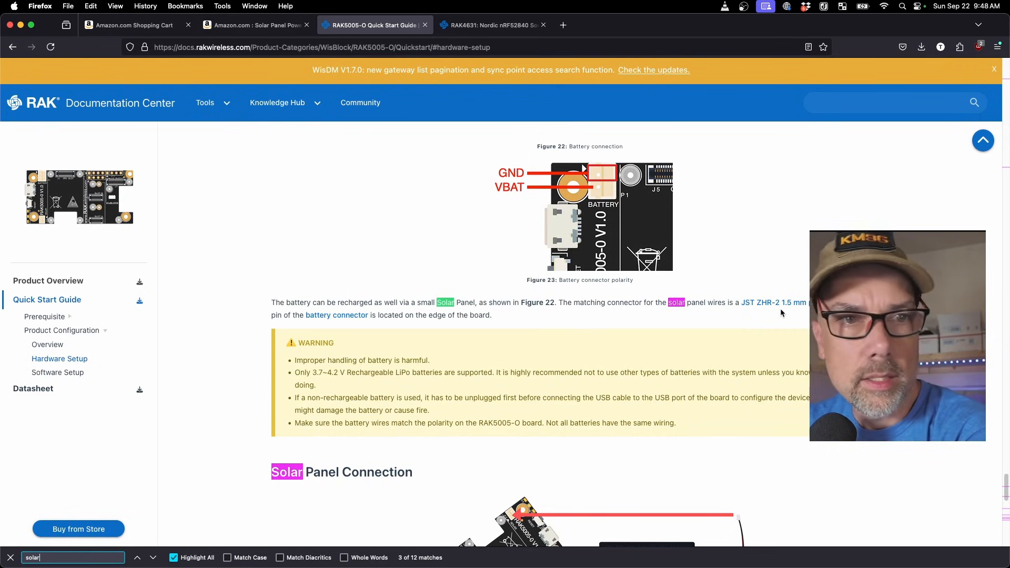
mouse_move(757, 310)
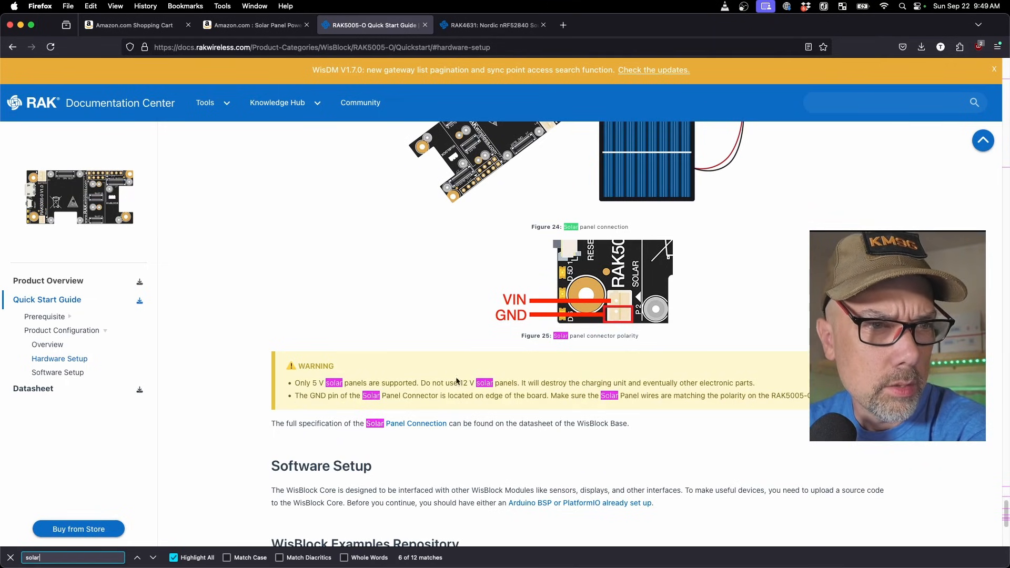
mouse_move(674, 387)
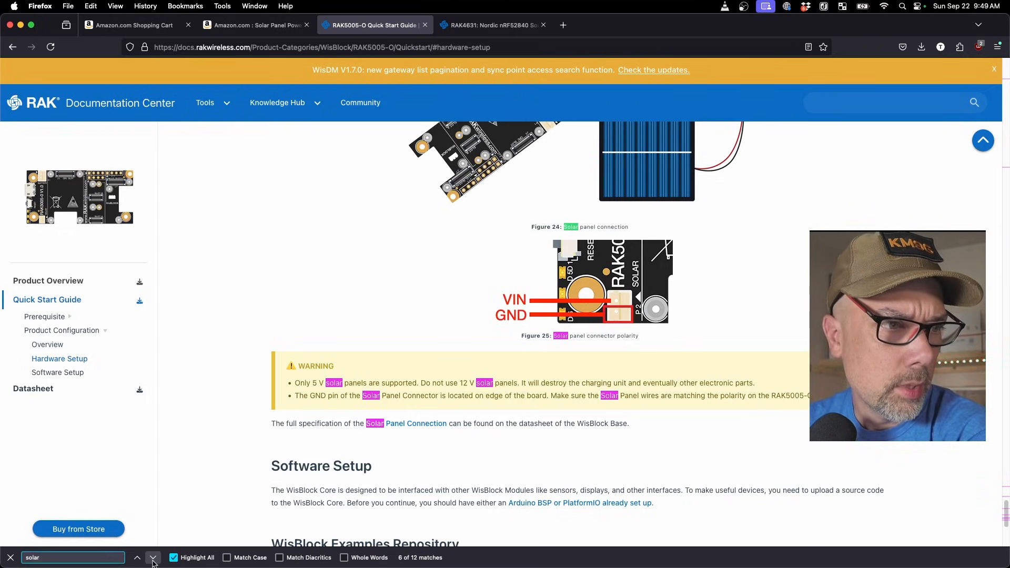
left_click(153, 557)
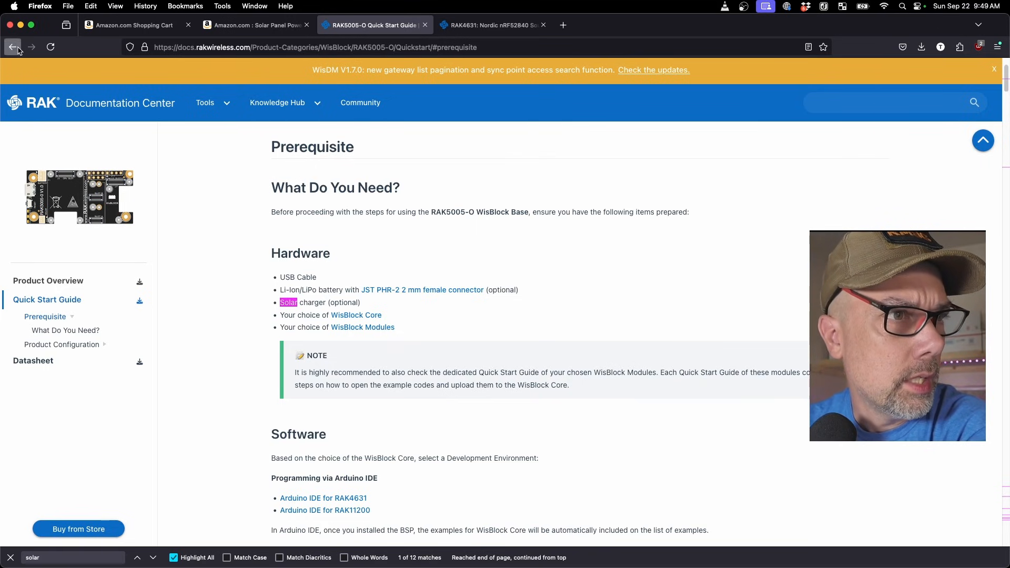
left_click(152, 557)
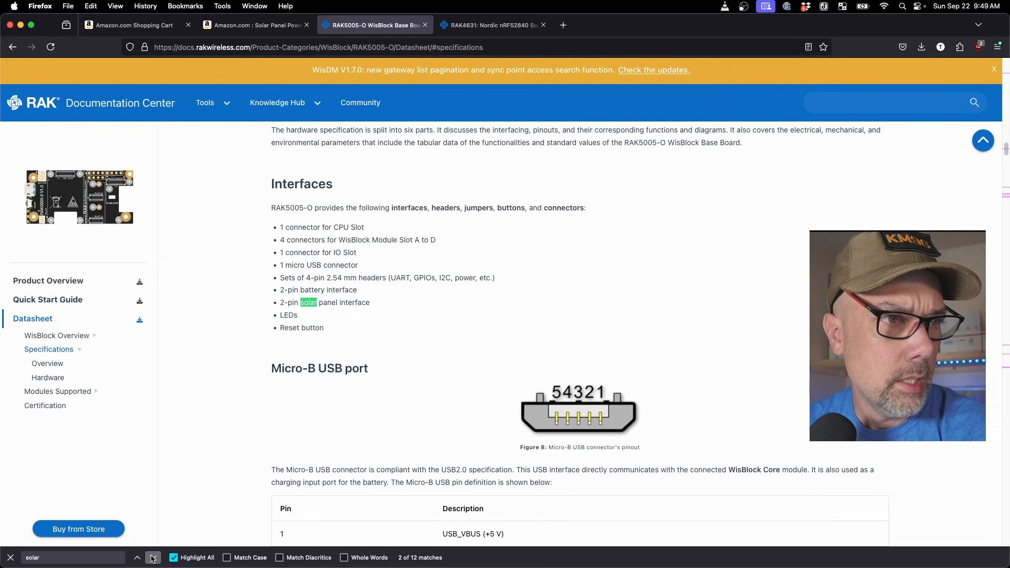
- Reach the Solar Panel Connector pinout and 5.5 V limit, then return to the solar panel listing
left_click(153, 557)
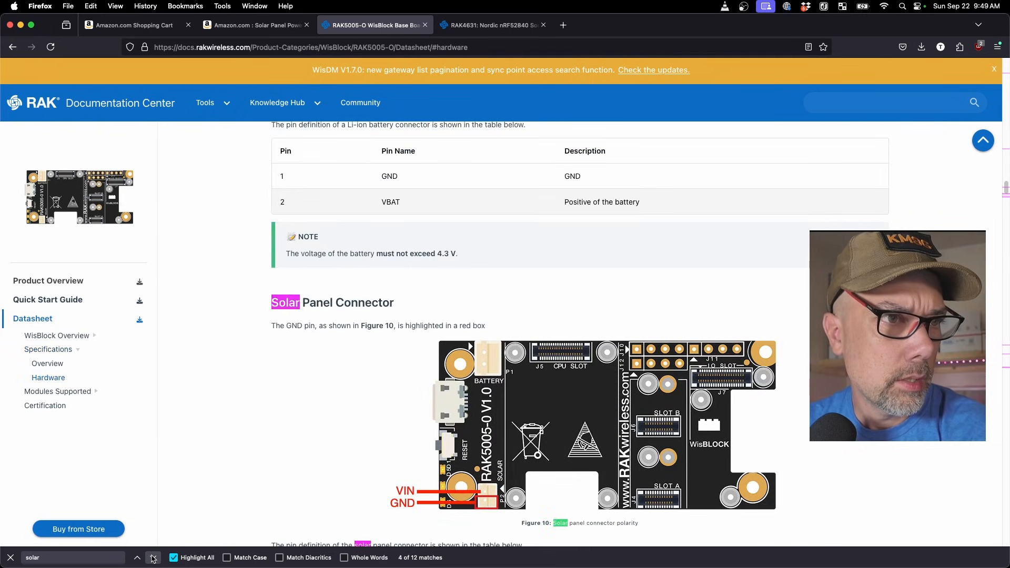
left_click(152, 557)
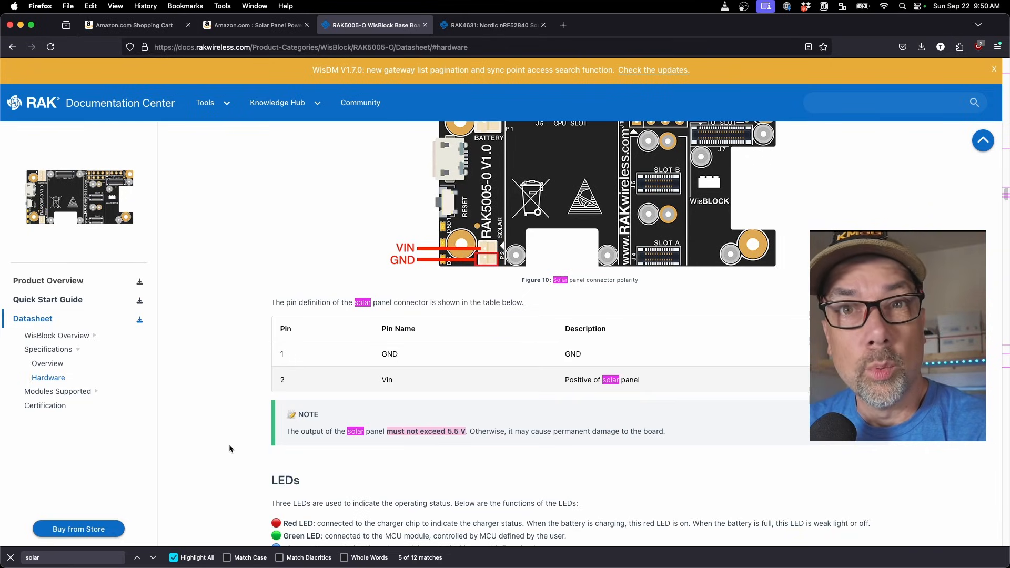
mouse_move(215, 427)
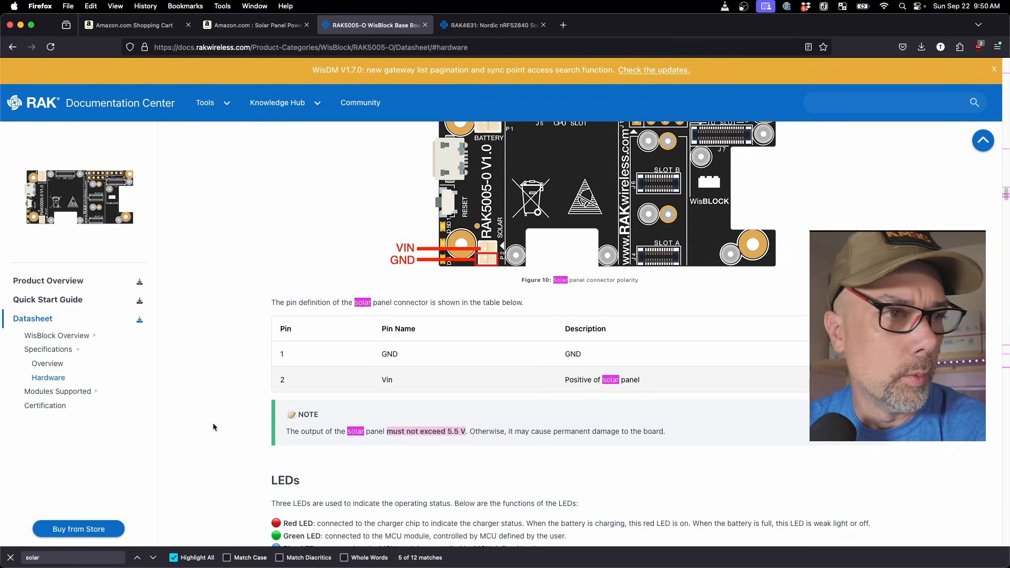
left_click(255, 25)
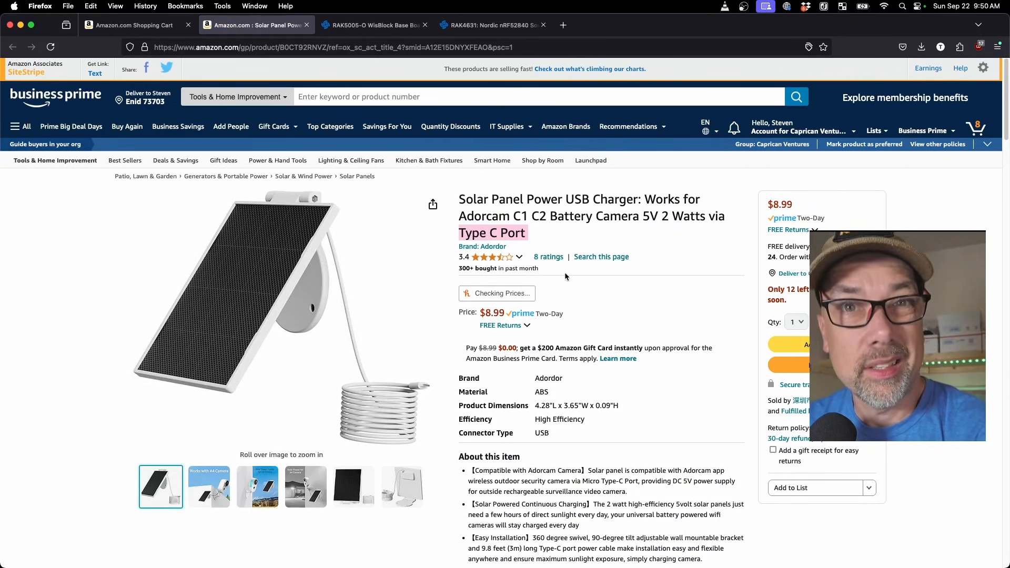
- Check the solar panel's connector note and the 2-pin JST ZH 1.5 cable listing, then return to the 8-item cart
scroll("down", 3)
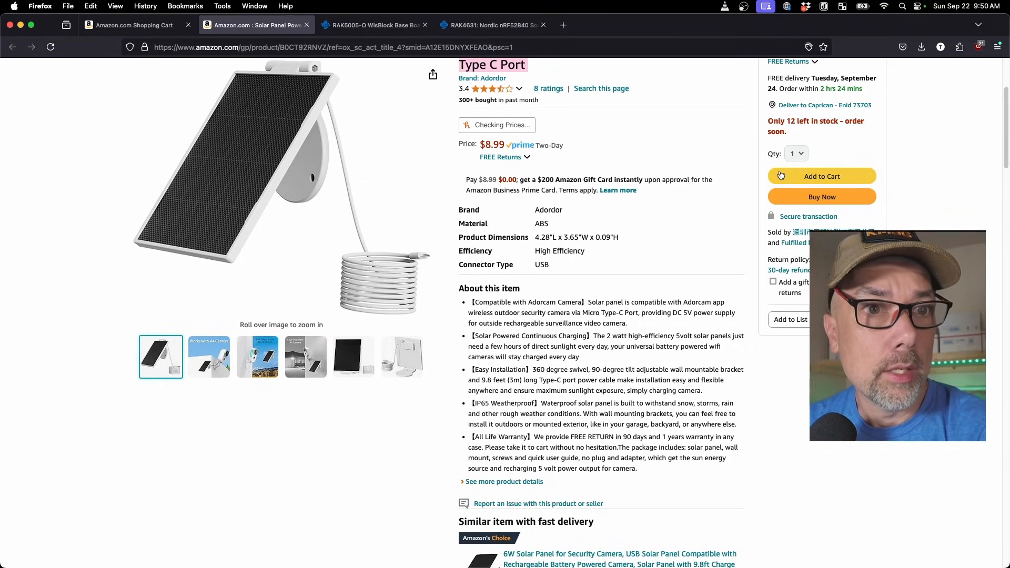
left_click(256, 25)
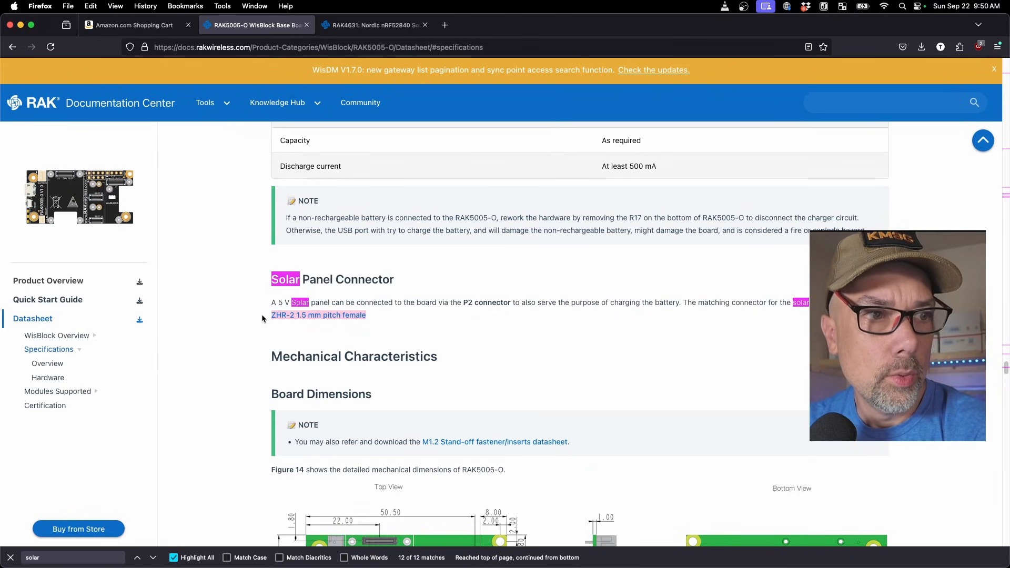
mouse_move(254, 324)
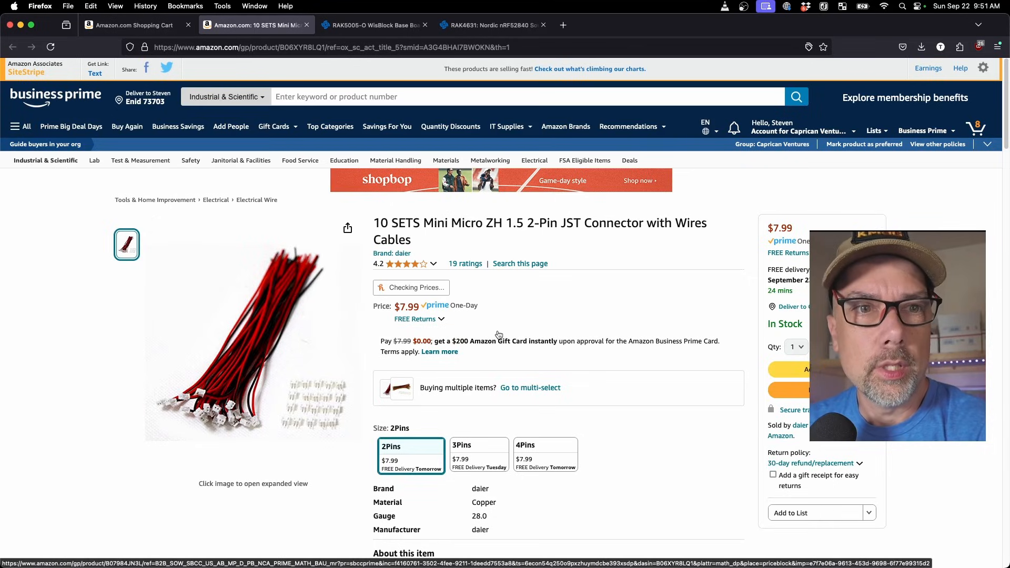
left_click(132, 25)
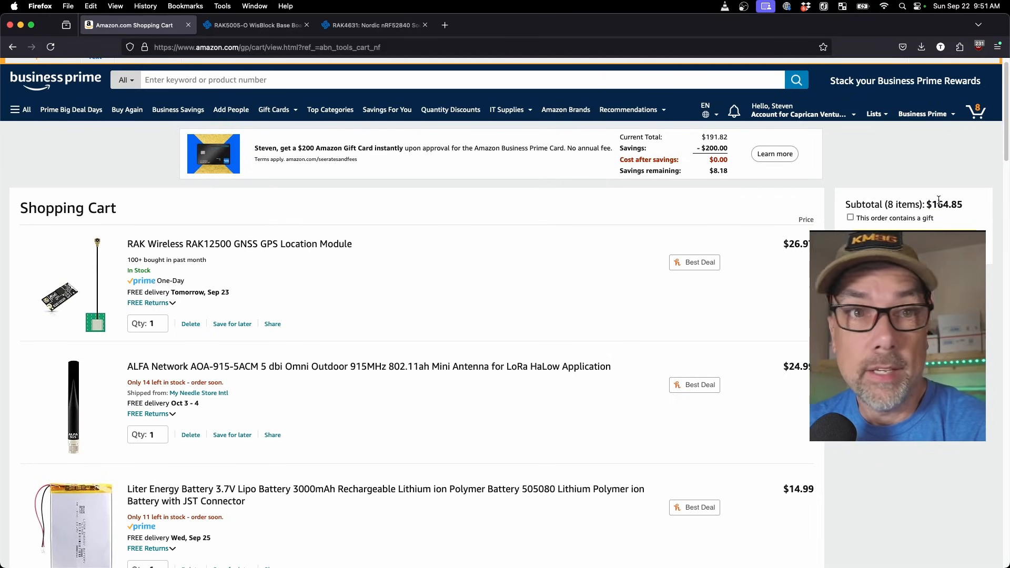
scroll("down", 3)
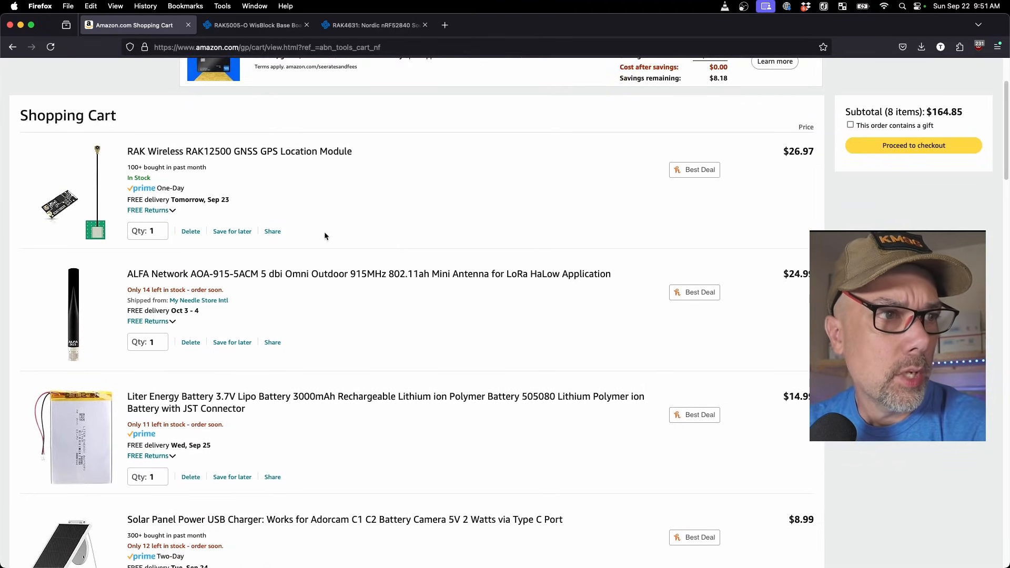
scroll("down", 3)
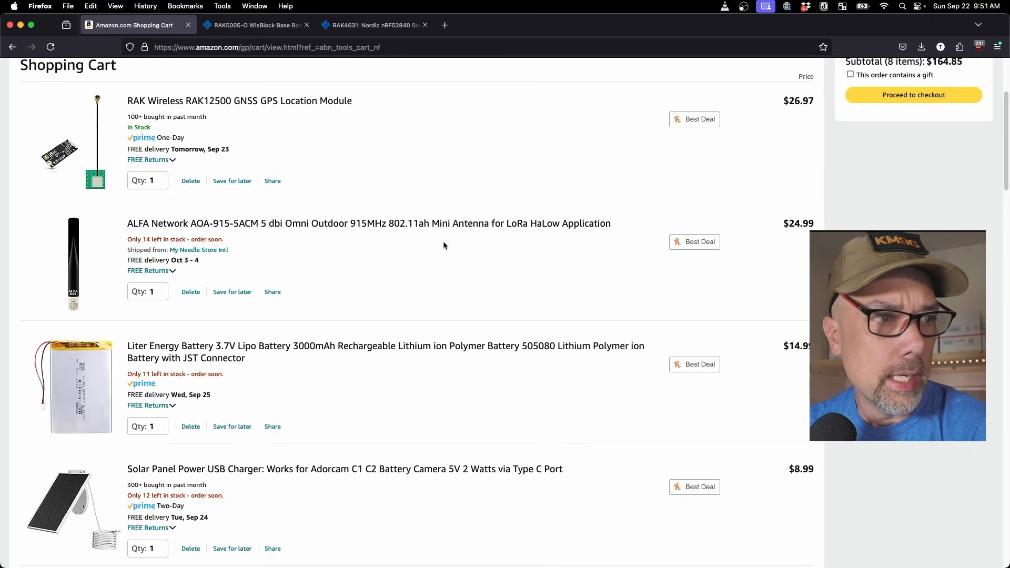
scroll("down", 3)
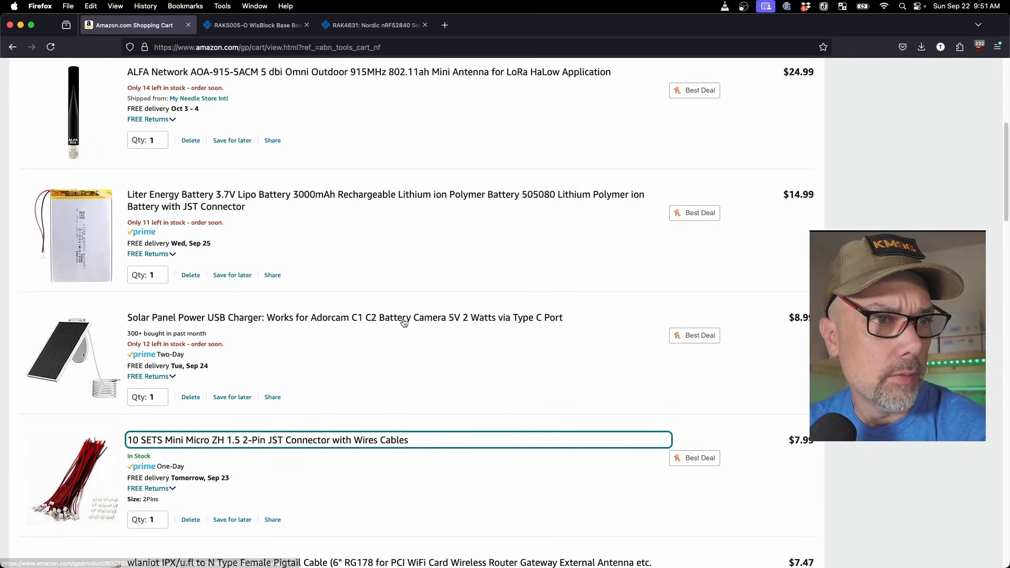
scroll("down", 3)
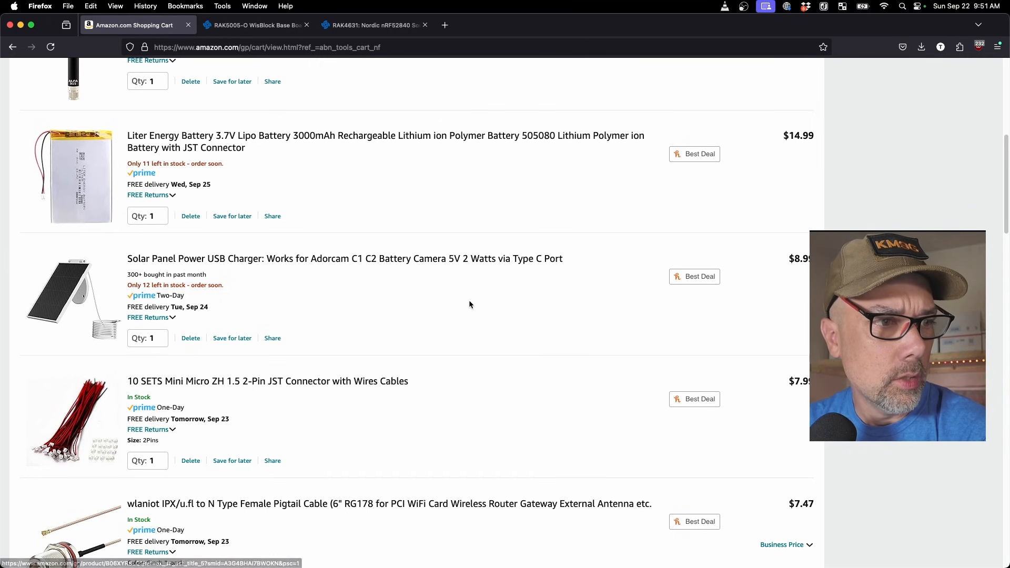
scroll("down", 3)
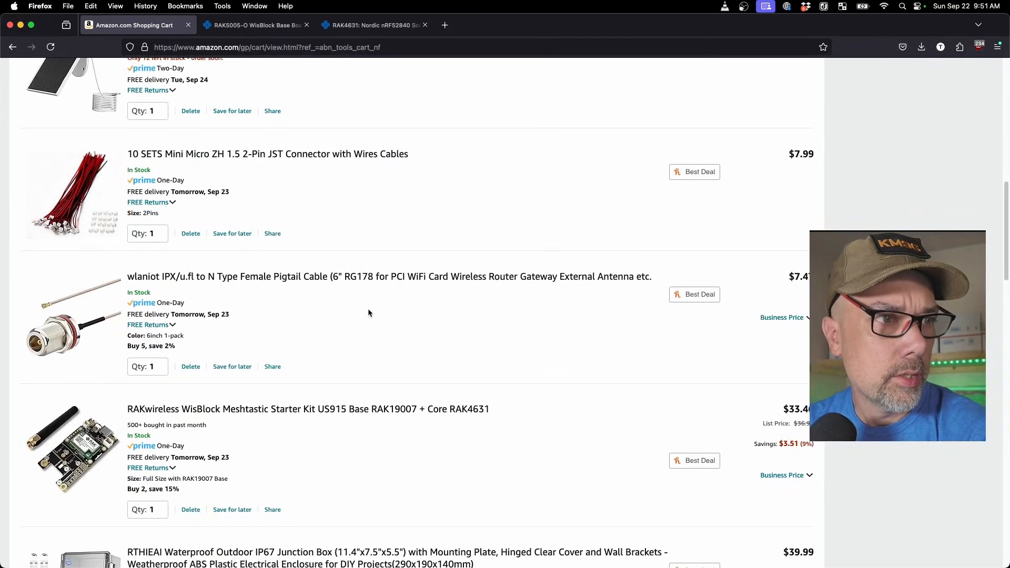
scroll("down", 3)
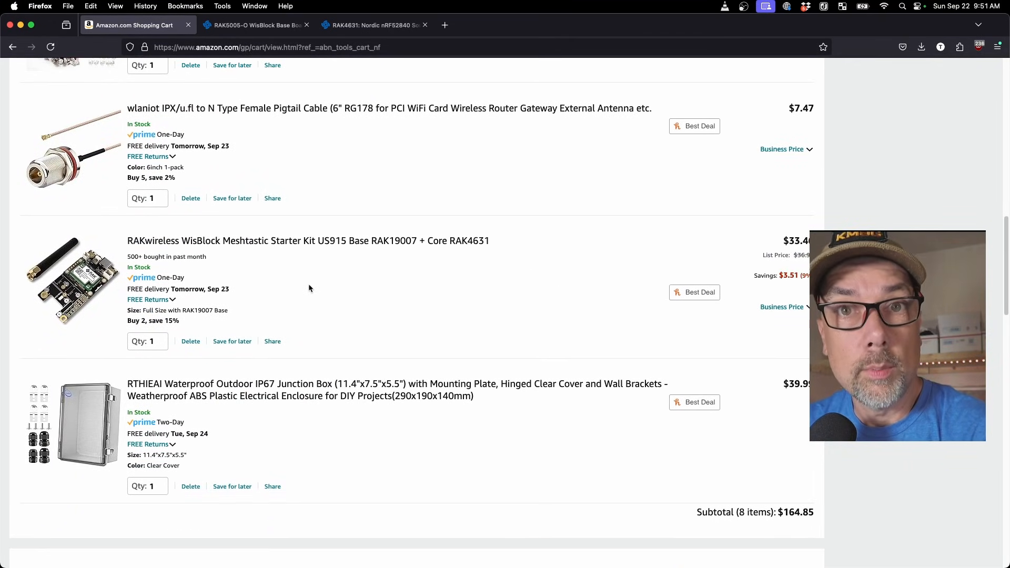
scroll("down", 3)
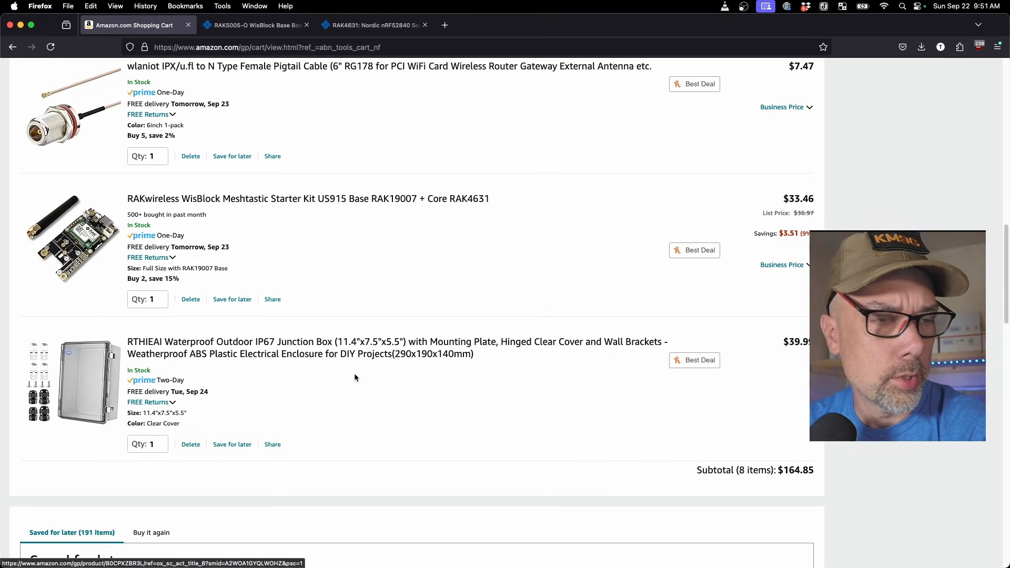
mouse_move(277, 378)
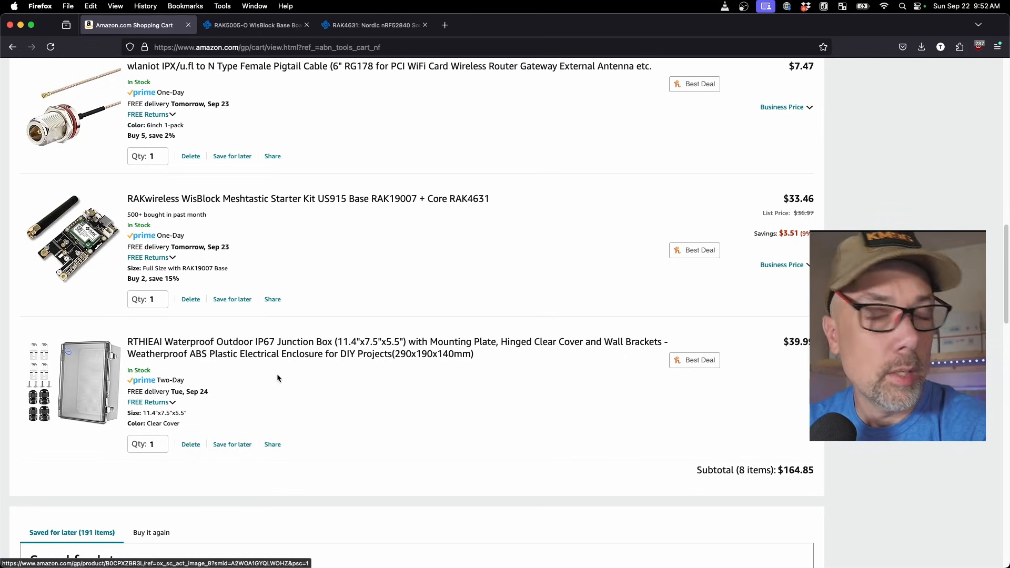